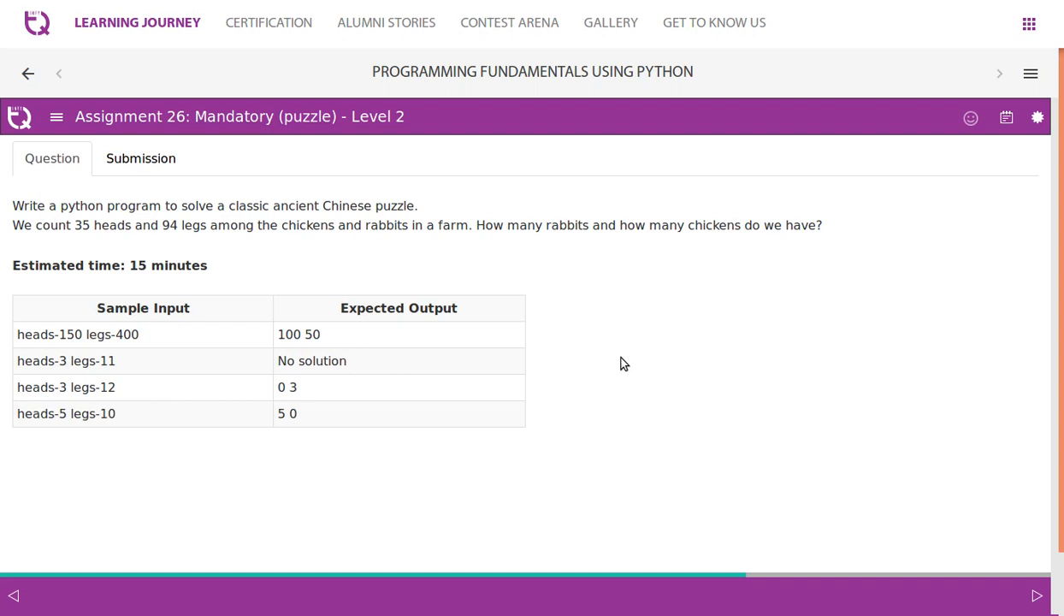
mouse_move(164, 359)
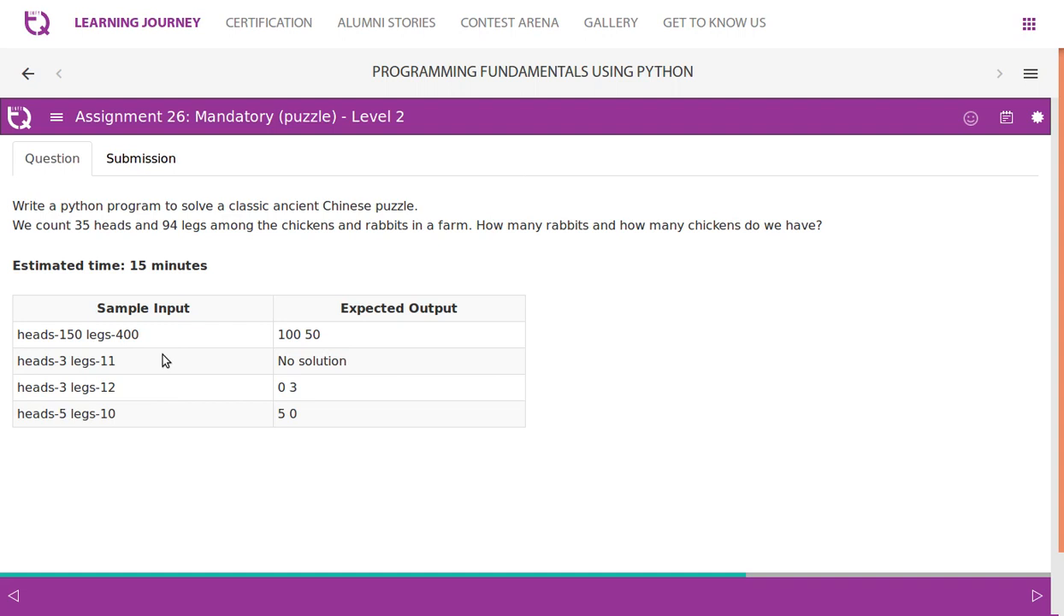
mouse_move(311, 350)
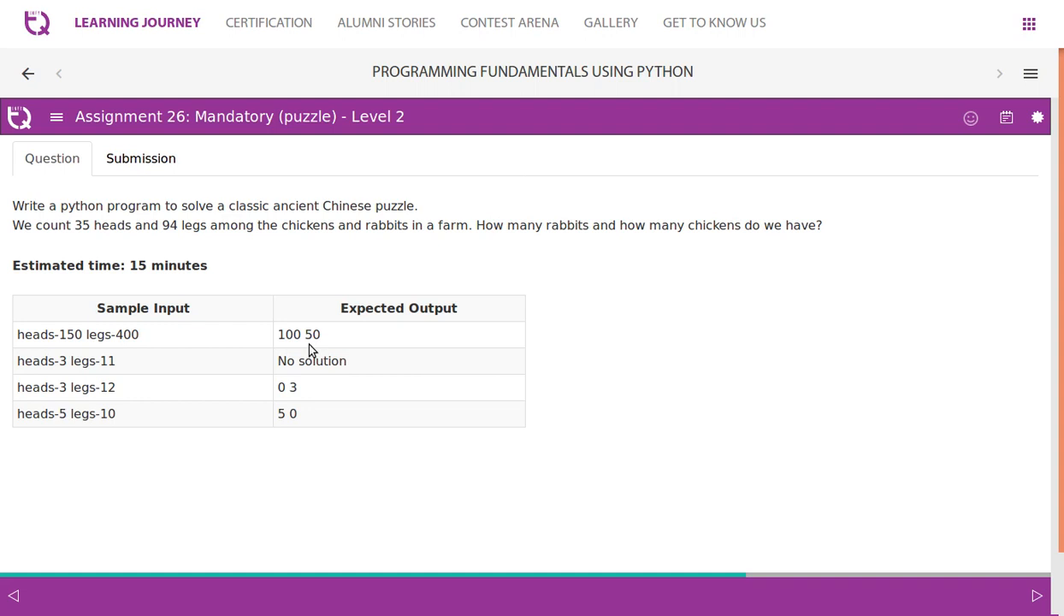
mouse_move(359, 378)
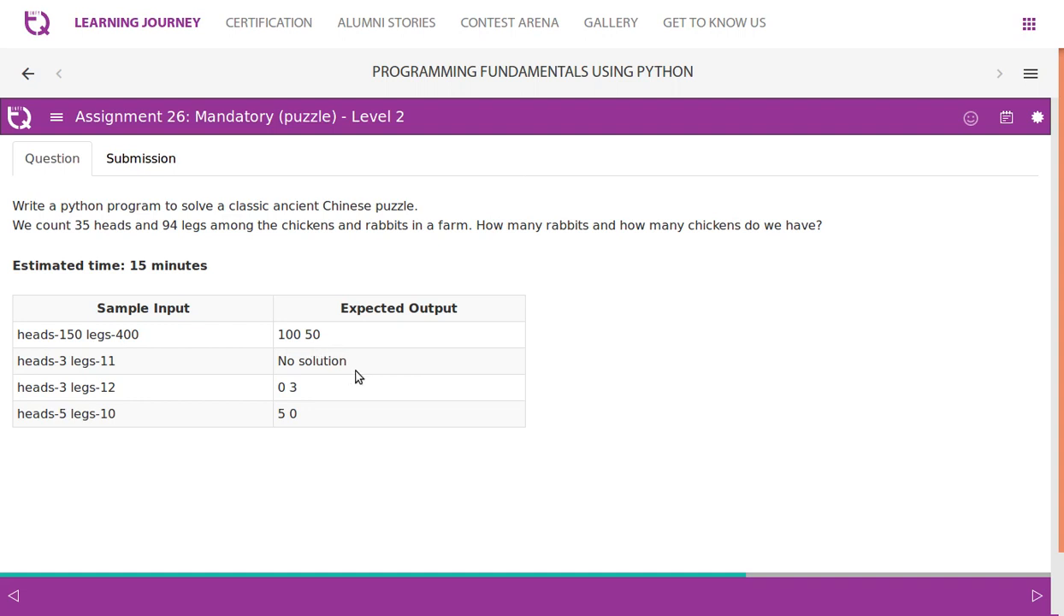
mouse_move(356, 359)
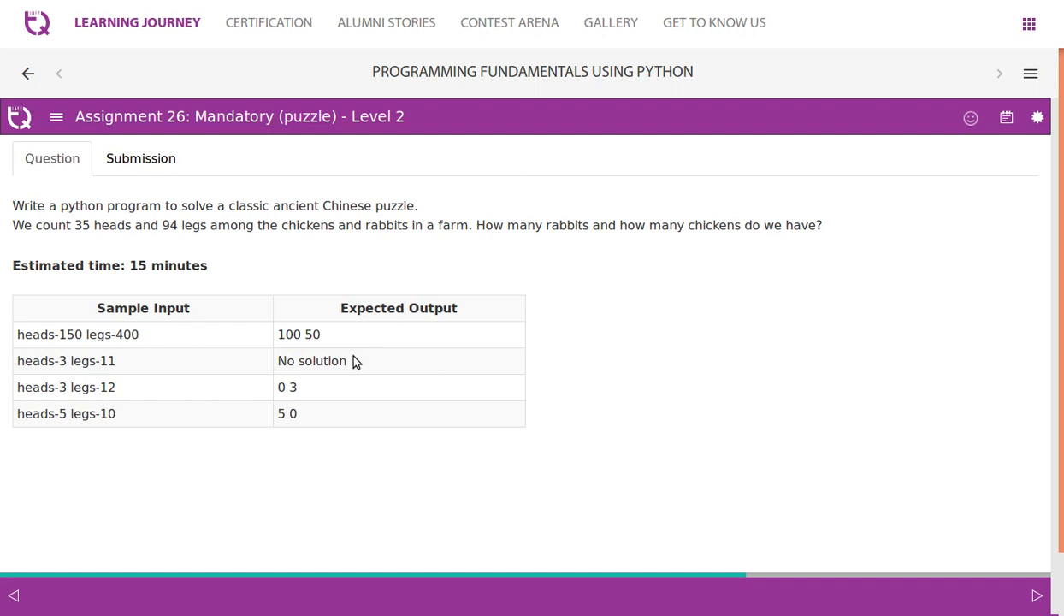
Switch from the Question view to the Submission page showing the solve(heads,legs) starter code
left_click(141, 157)
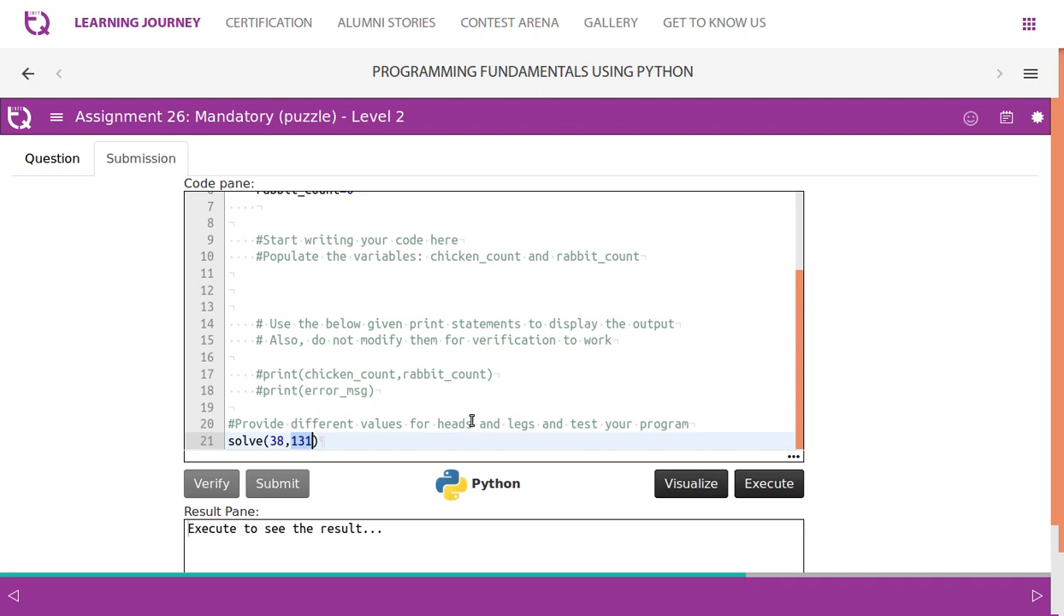
scroll("up", 3)
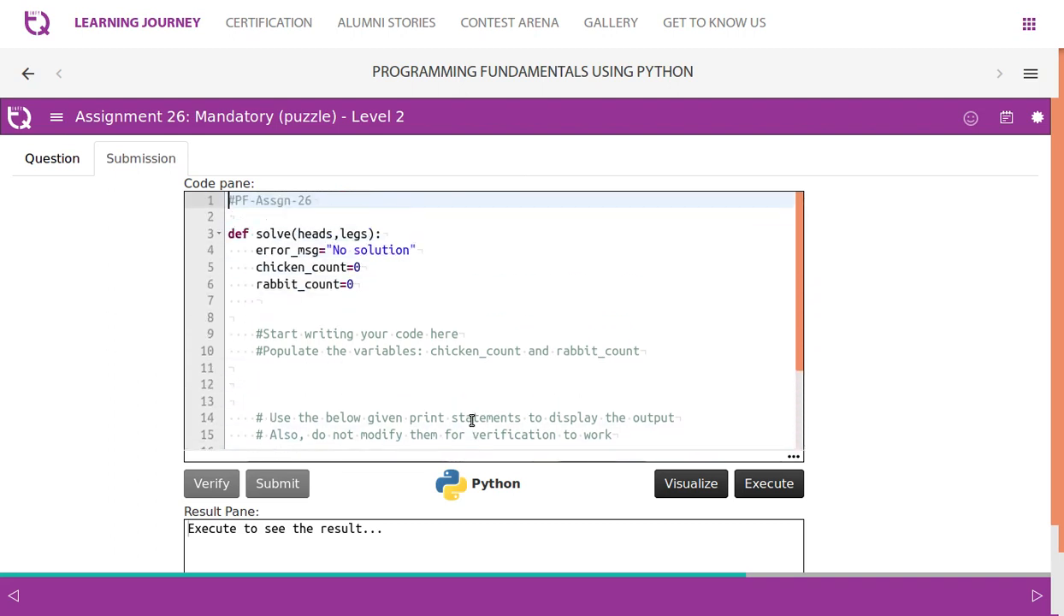
left_click(315, 250)
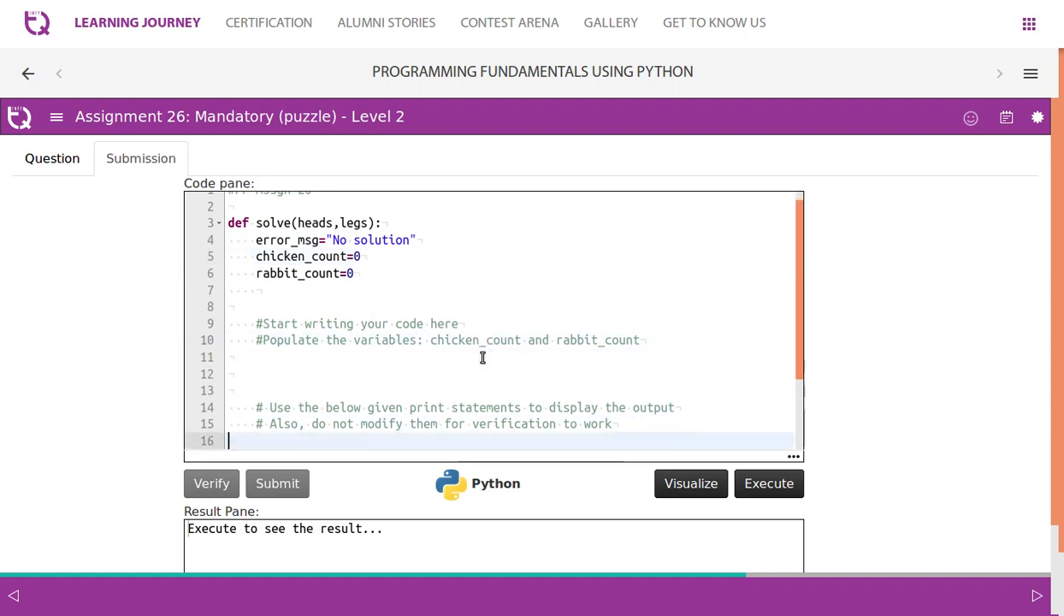
scroll("down", 3)
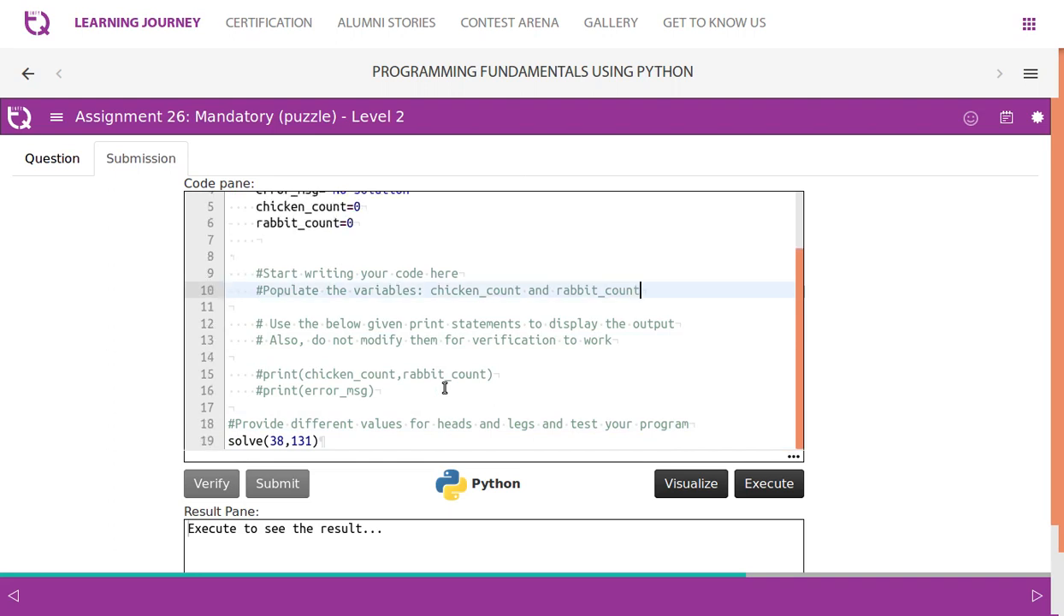
scroll("up", 3)
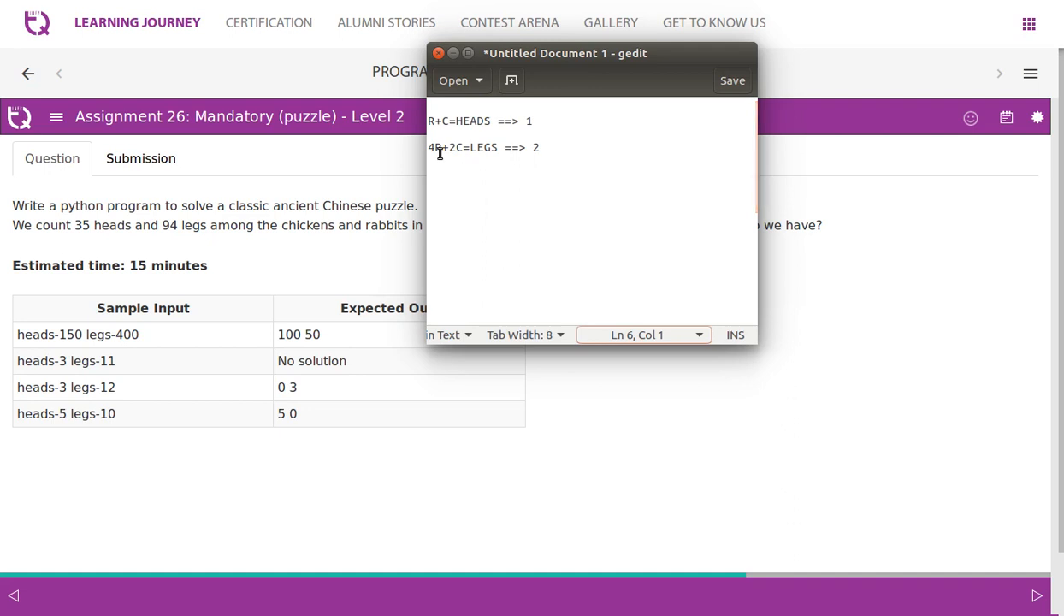
mouse_move(465, 151)
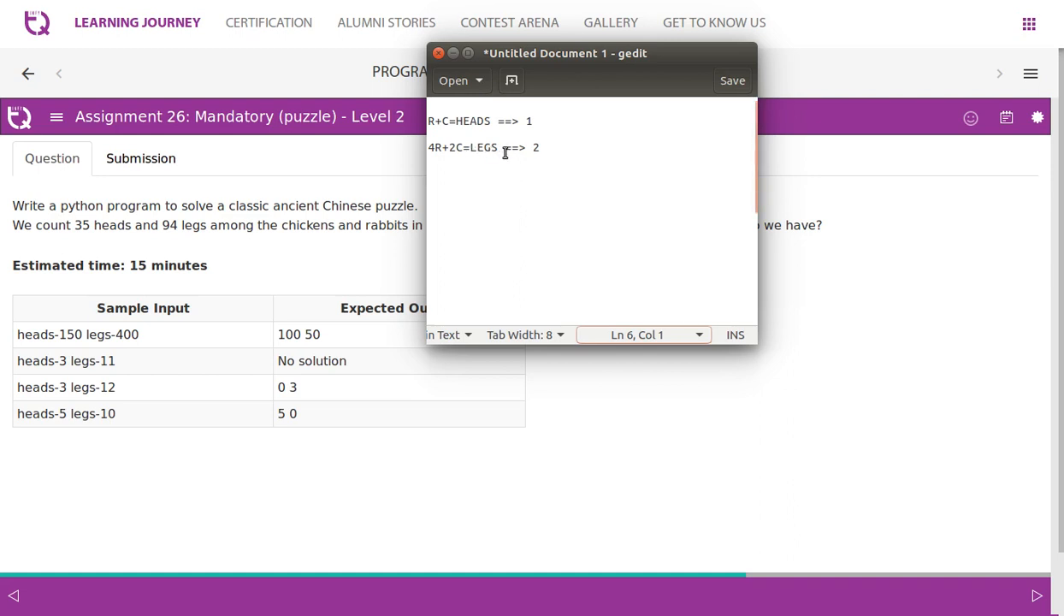
Write the elimination 2R=LEGS-2HEADS and the result R=(LEGS-2HEADS)/2 in the notes
key("Return")
type("-2R-2C=-2HEADS")
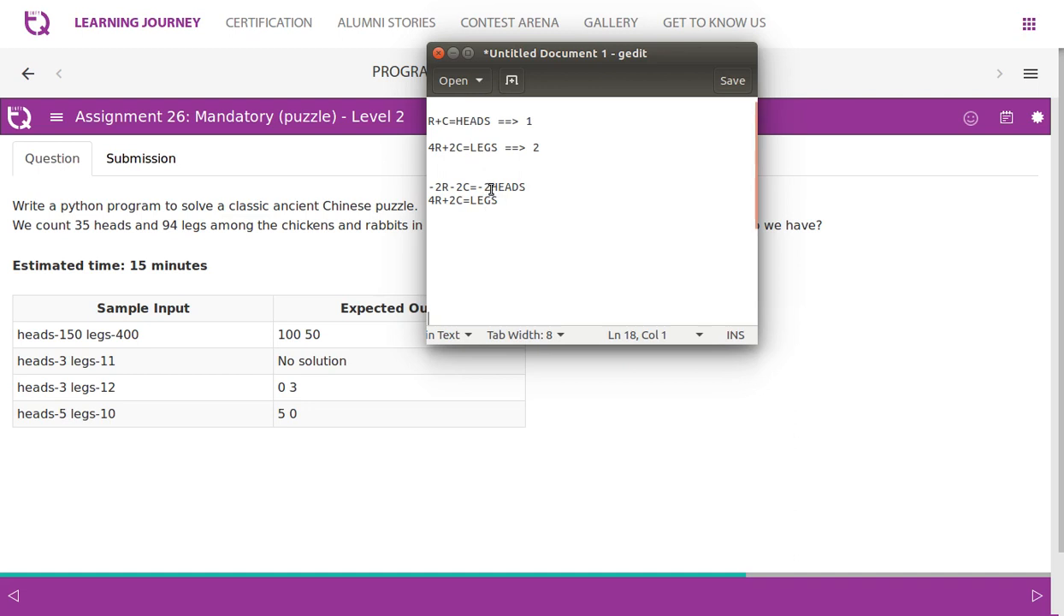
type("*")
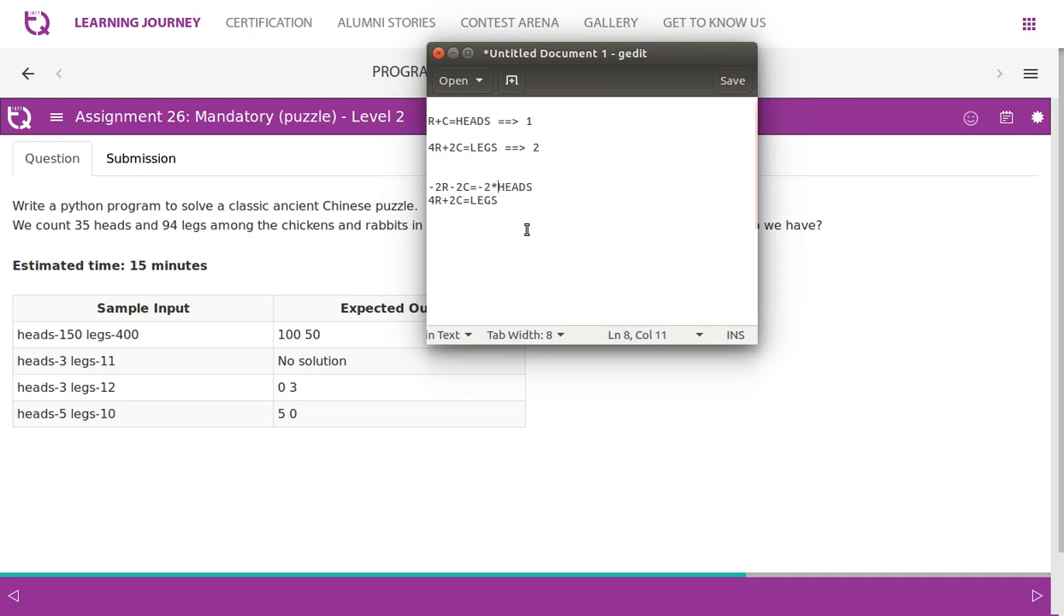
type("2R=LEGS-2HEADS")
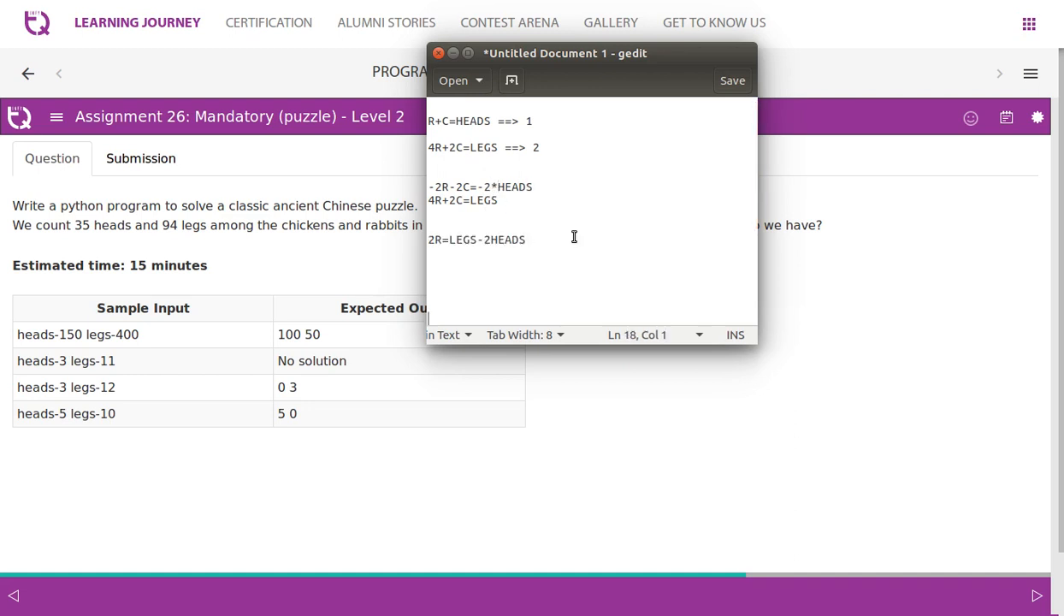
mouse_move(451, 253)
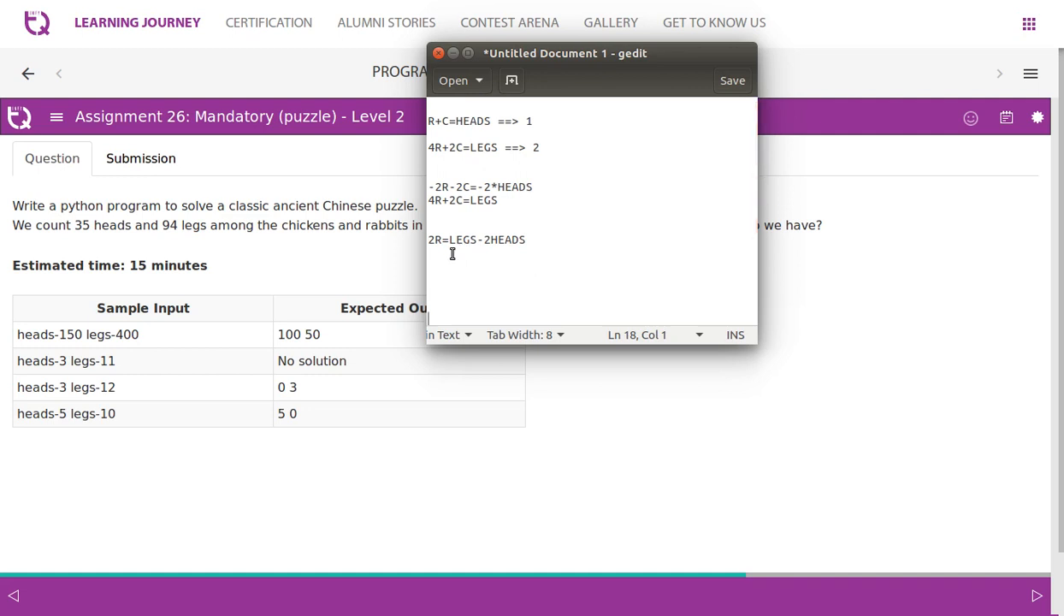
type("R=(LEGS-2HEADS)/2")
type("R=(400-2*150)/2")
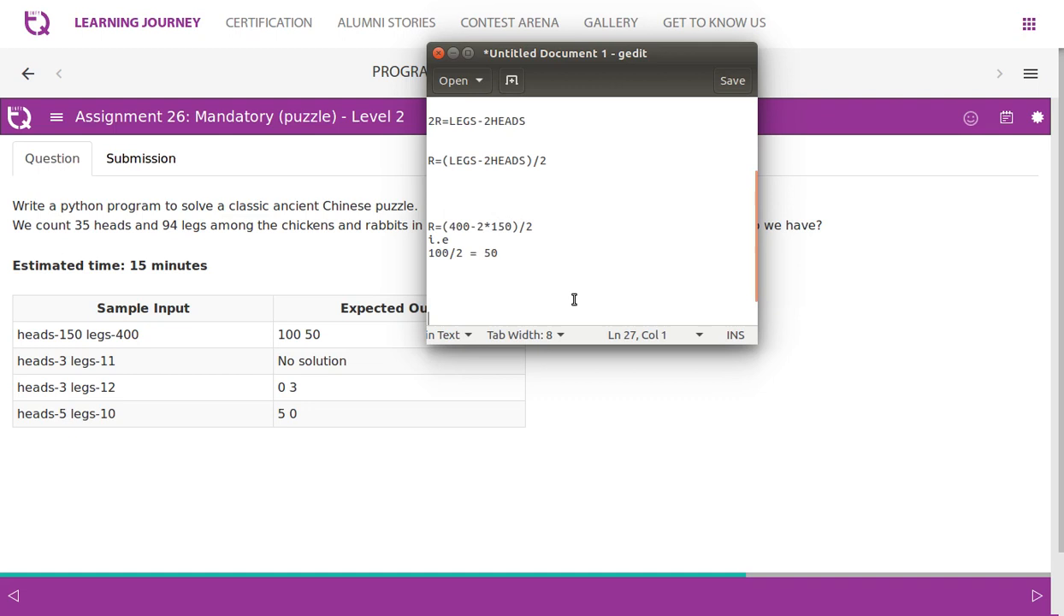
mouse_move(469, 230)
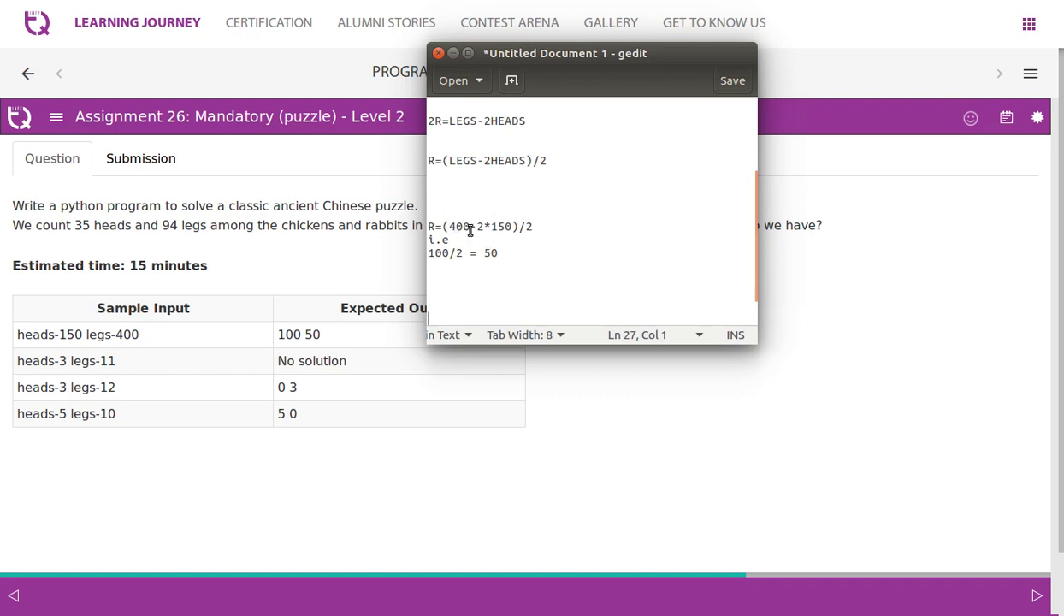
mouse_move(492, 231)
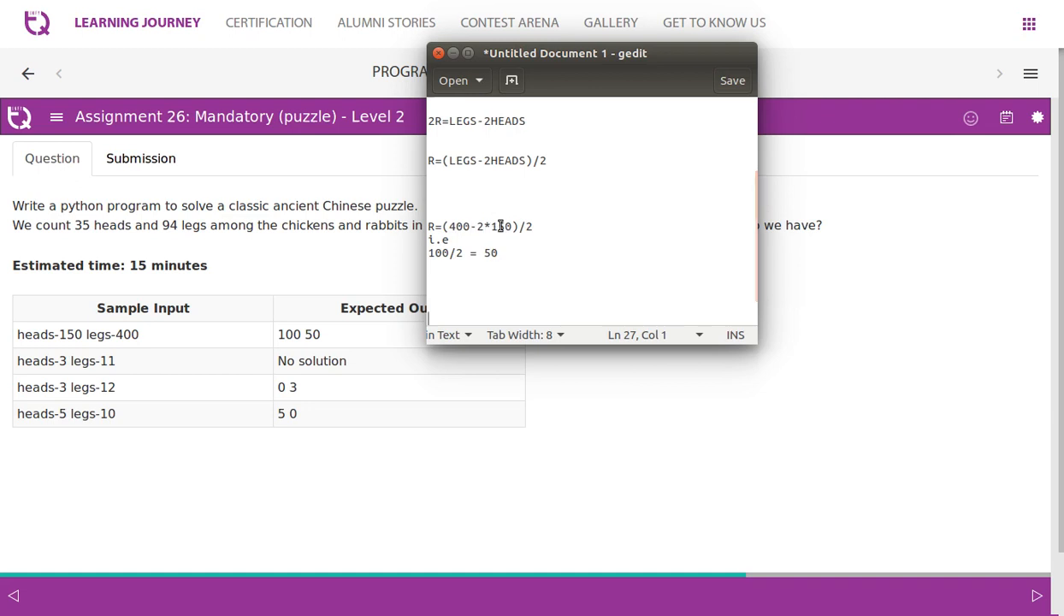
mouse_move(520, 229)
type("C=HEADS-R==> 150-50 ==> 100")
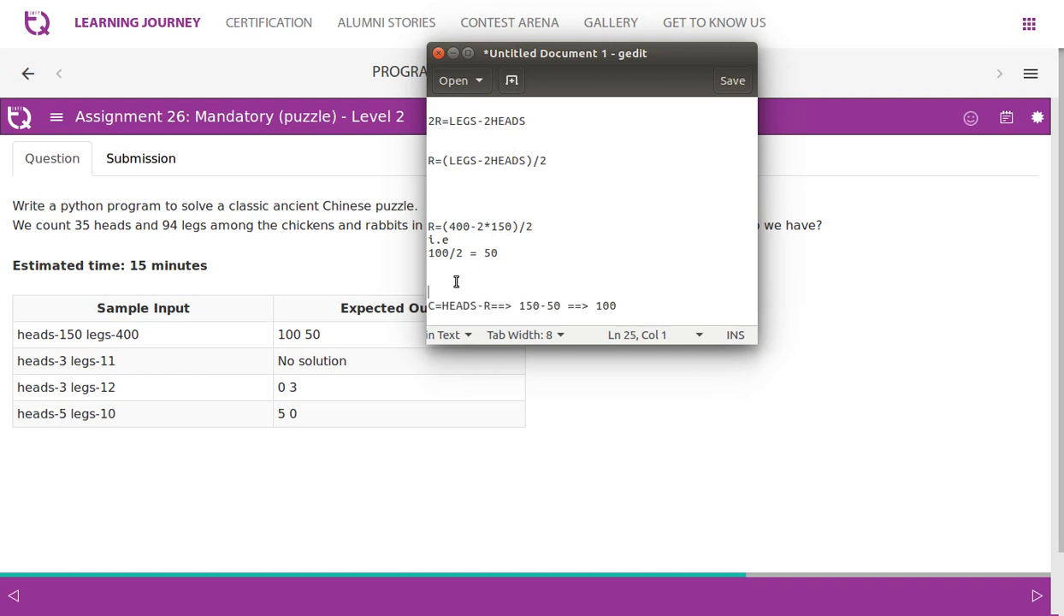
mouse_move(534, 283)
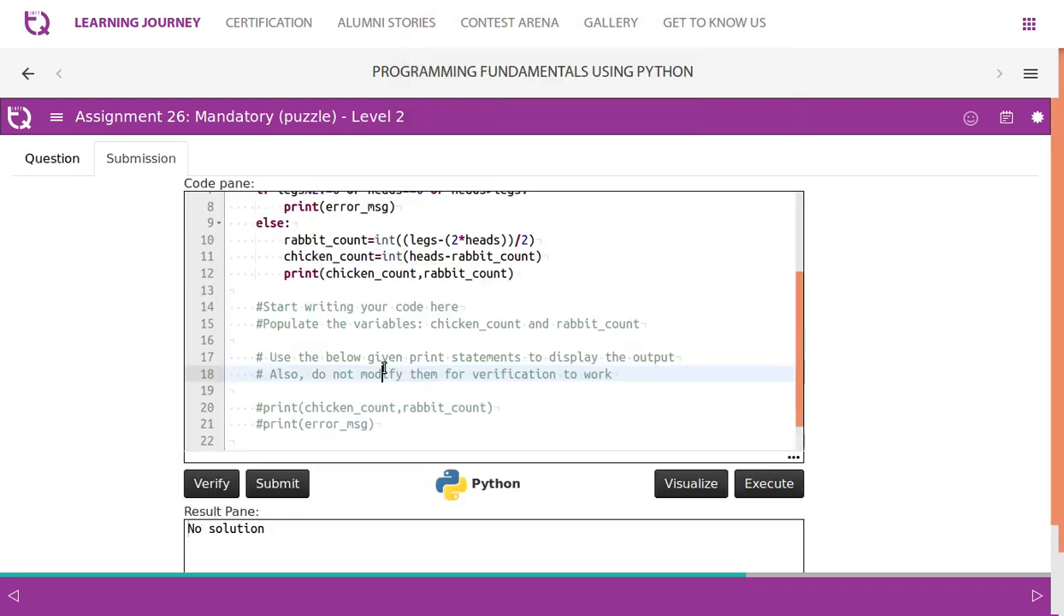
left_click(380, 339)
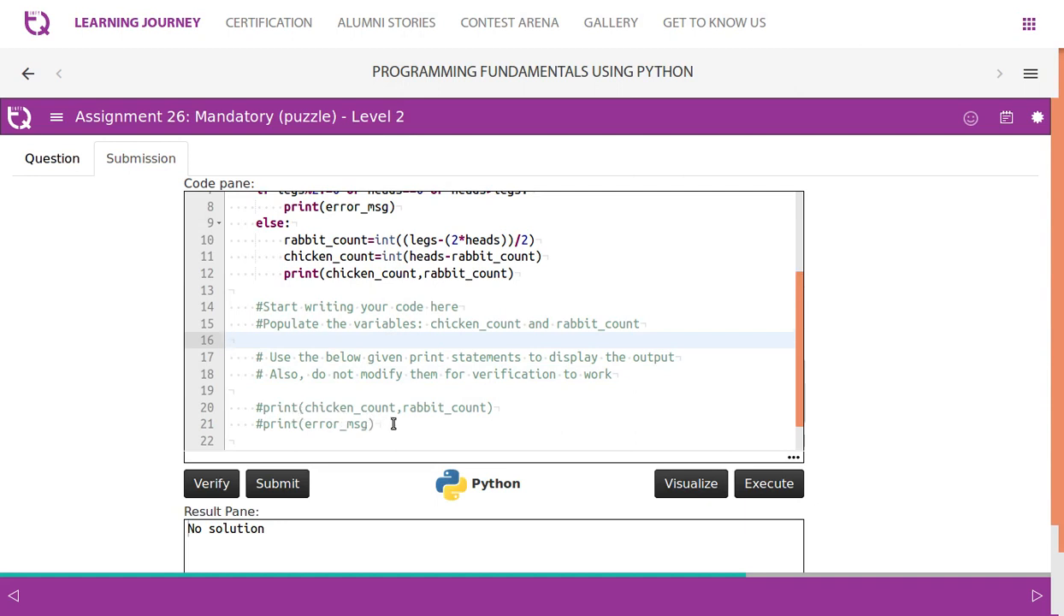
scroll("up", 3)
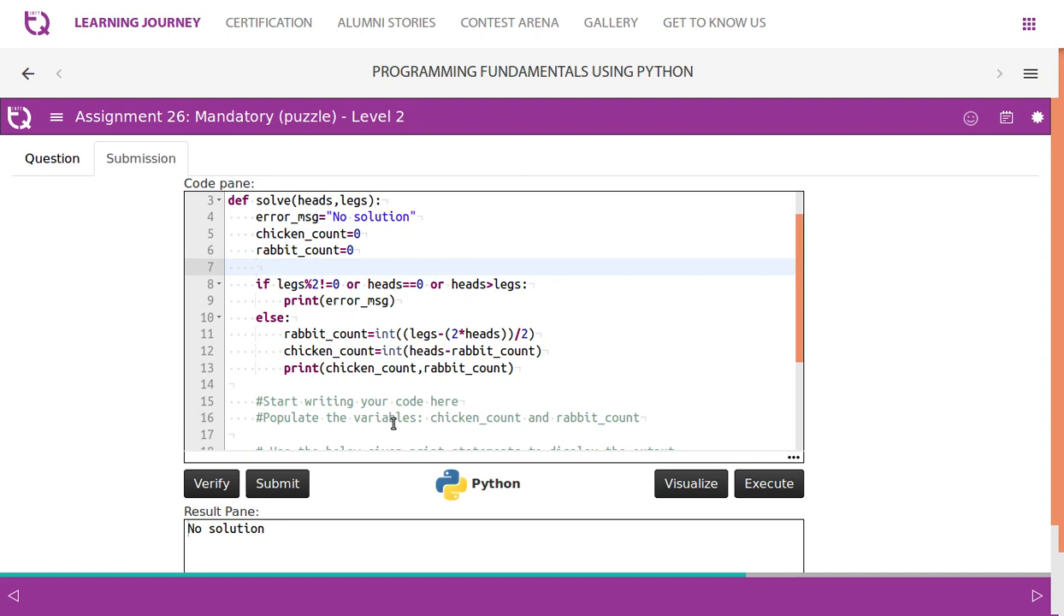
mouse_move(12, 275)
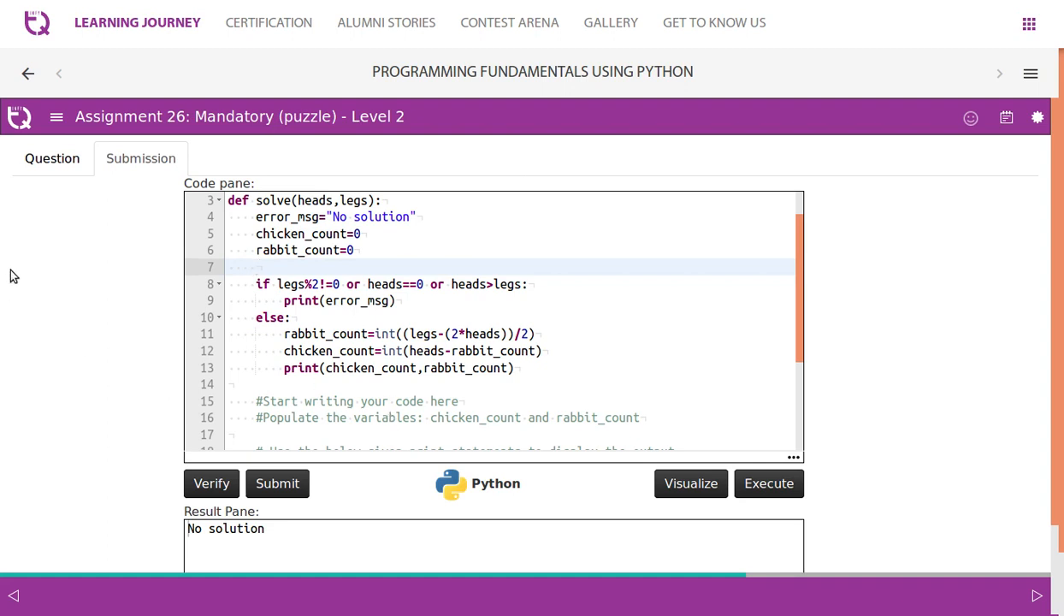
left_click(52, 158)
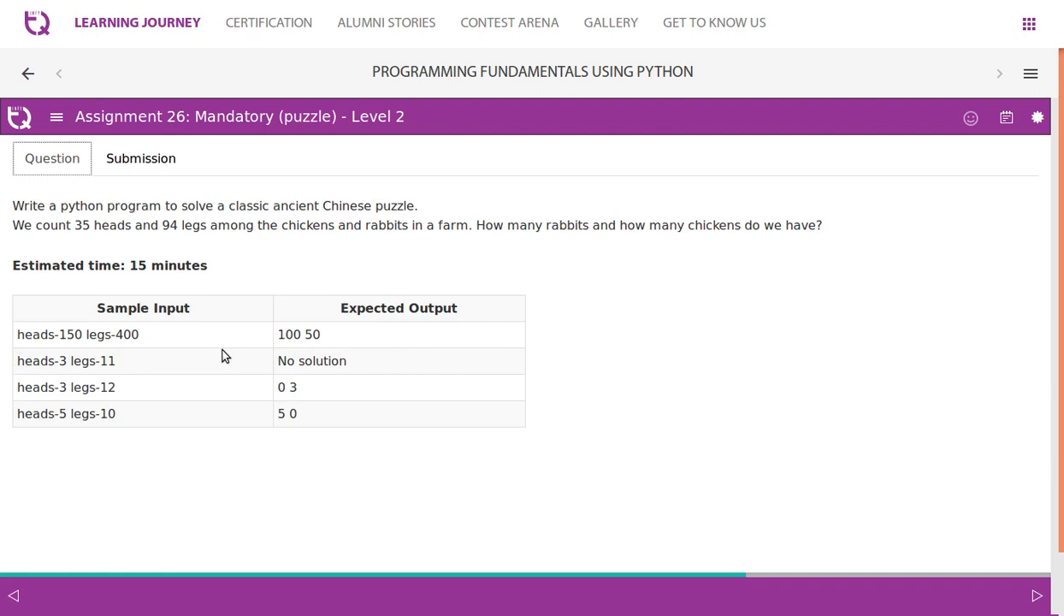
mouse_move(166, 180)
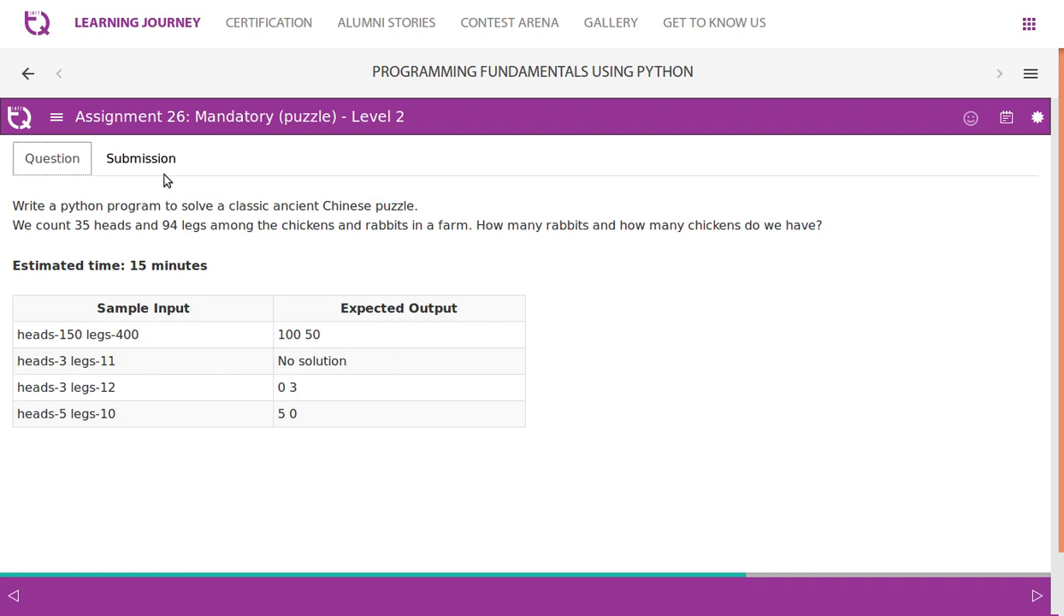
left_click(140, 158)
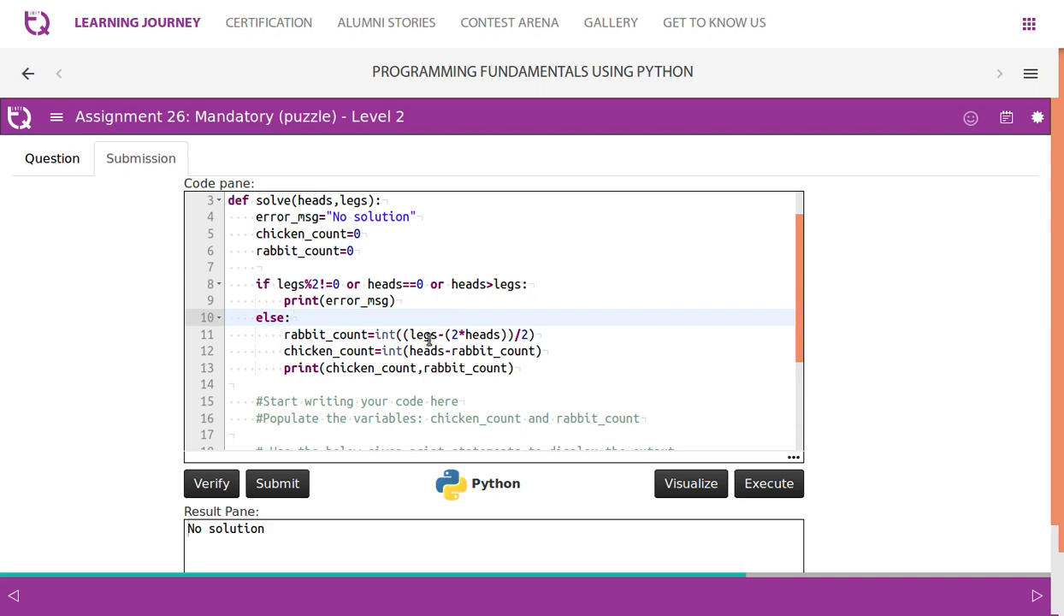
left_click(290, 316)
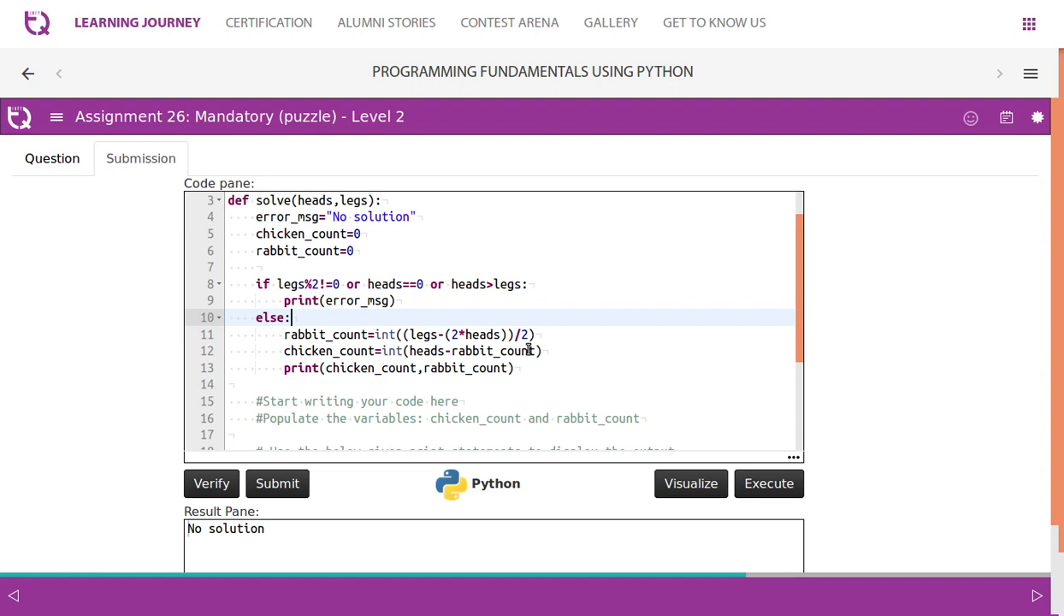
mouse_move(387, 333)
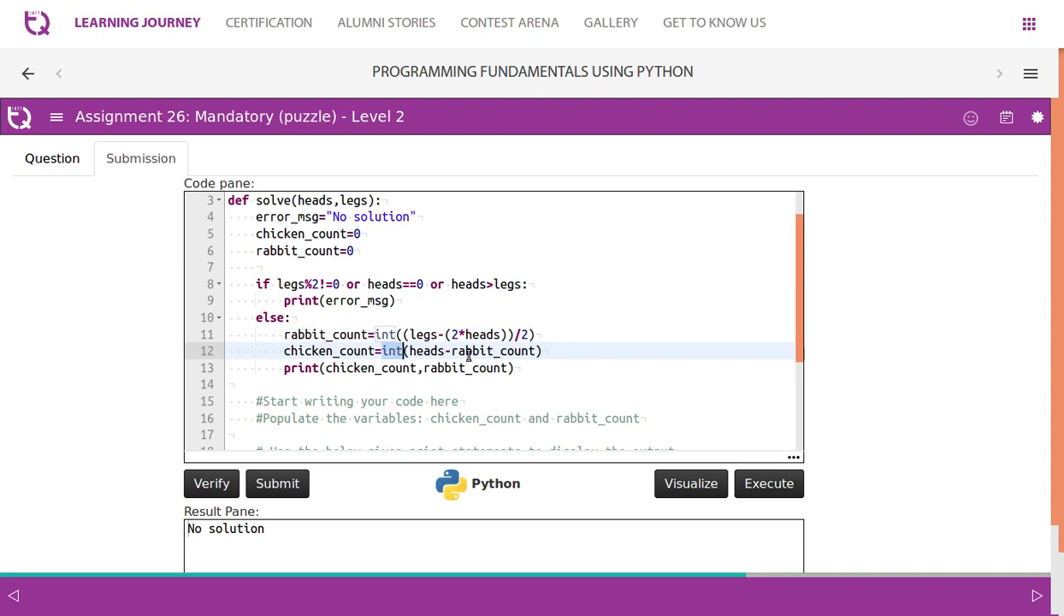
mouse_move(493, 380)
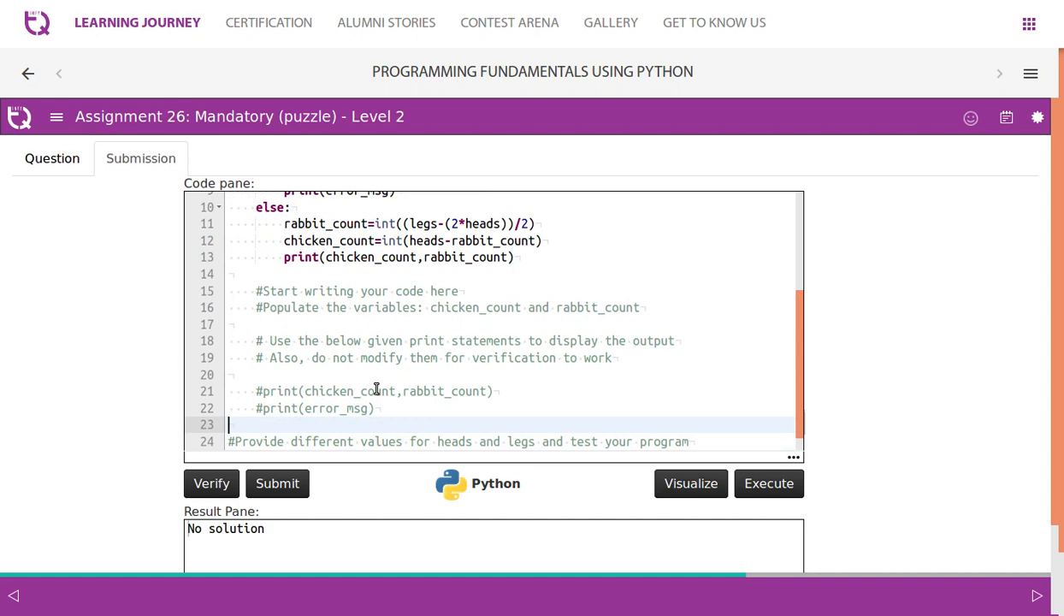
Verify the solution and review the report of 9 out of 9 test cases passed
left_click(210, 482)
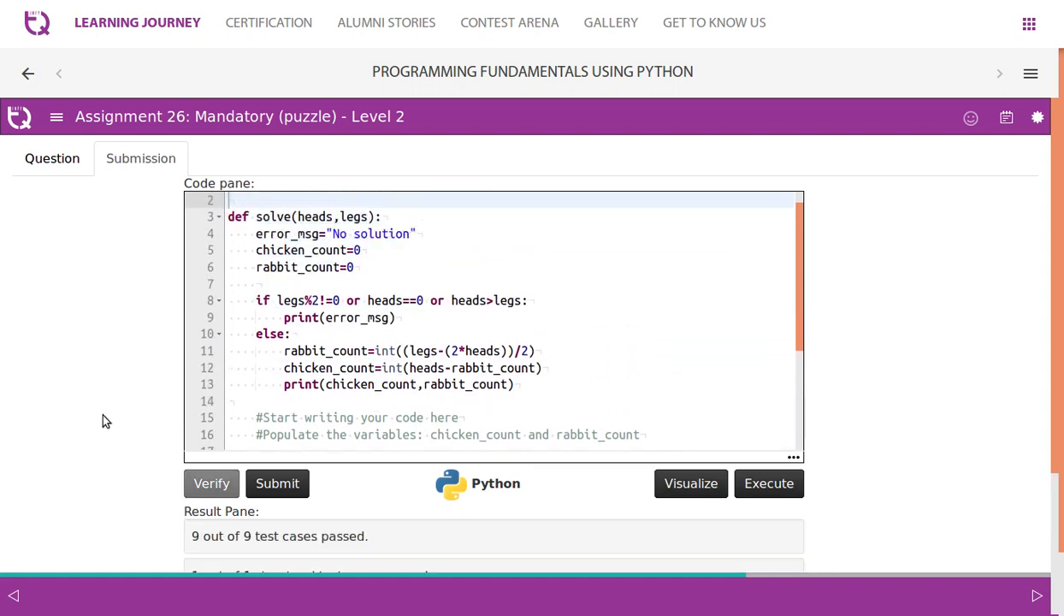
left_click(445, 334)
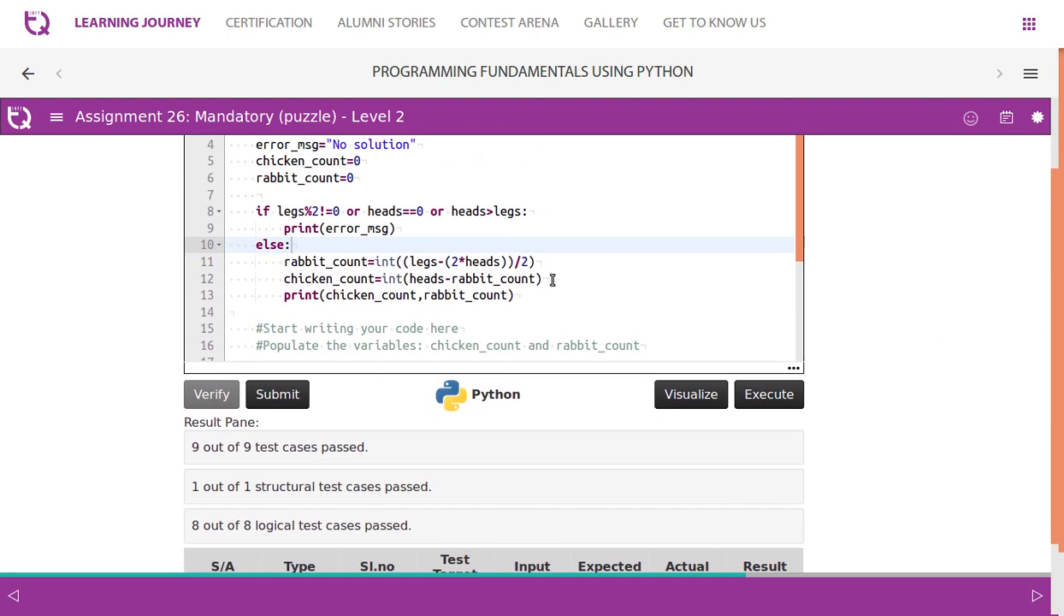
scroll("down", 3)
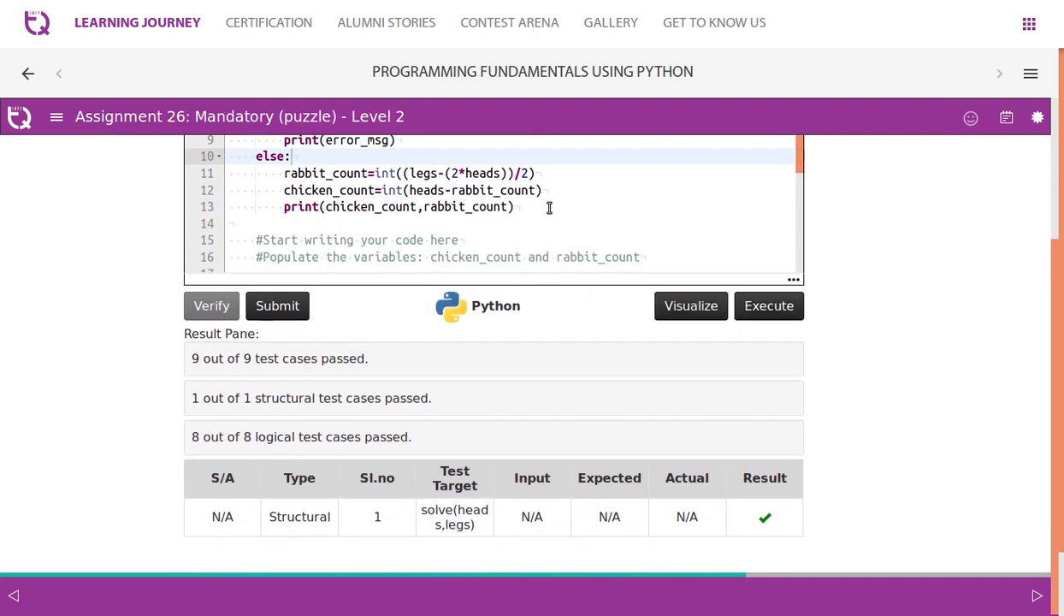
left_click(547, 205)
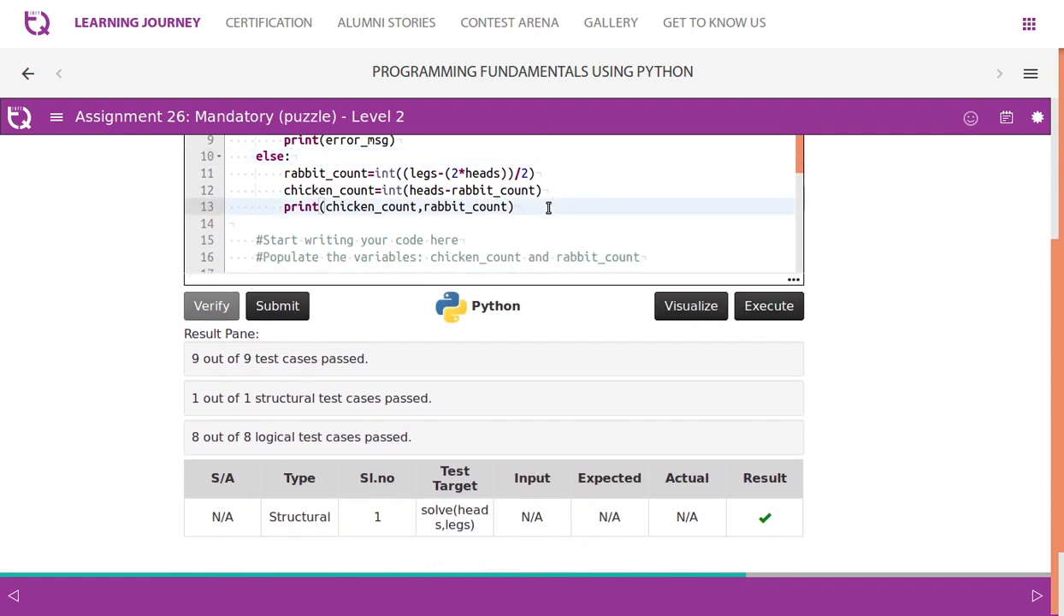
Change the test call to solve(150,400), run it to print 100 50, and compare with the sample case
scroll("down", 3)
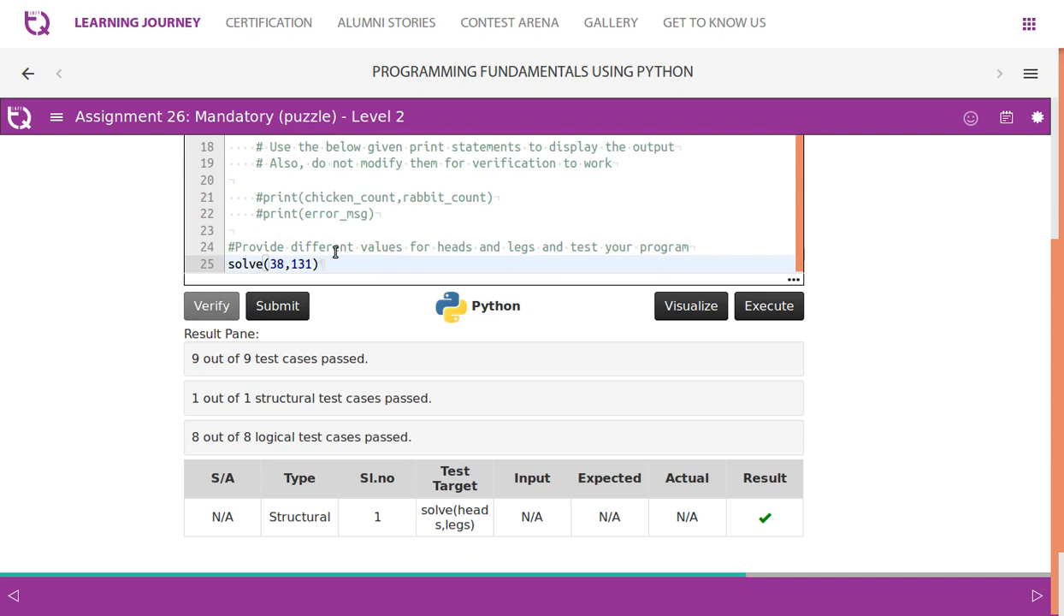
double_click(274, 263)
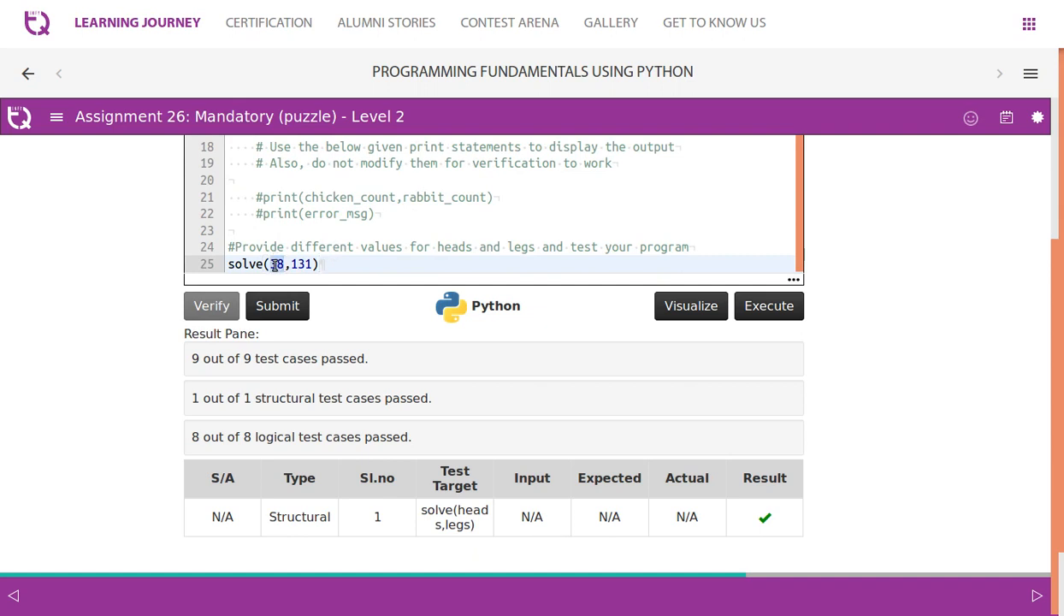
type("400")
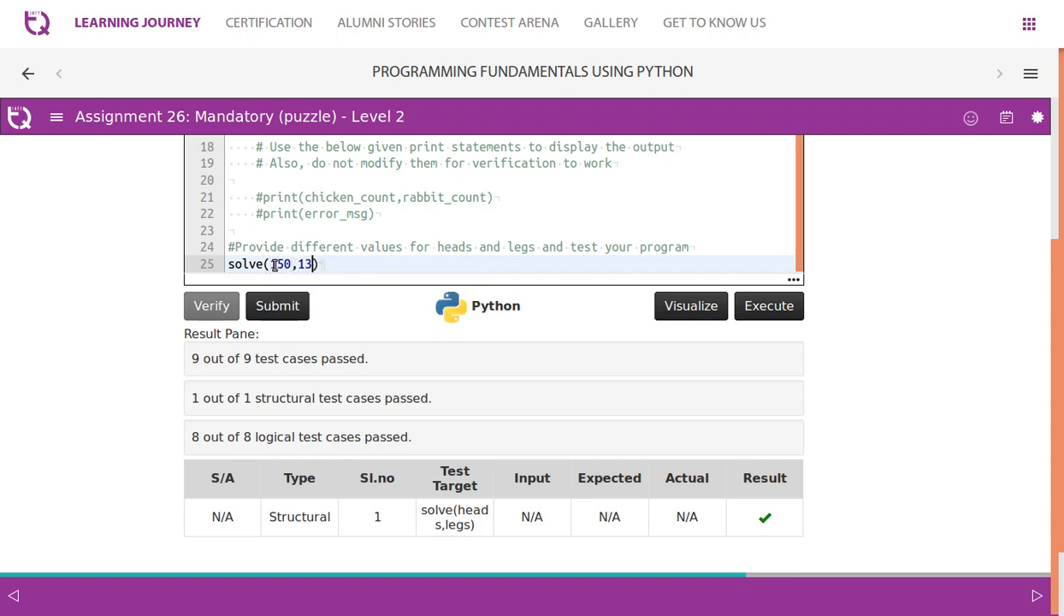
type("400")
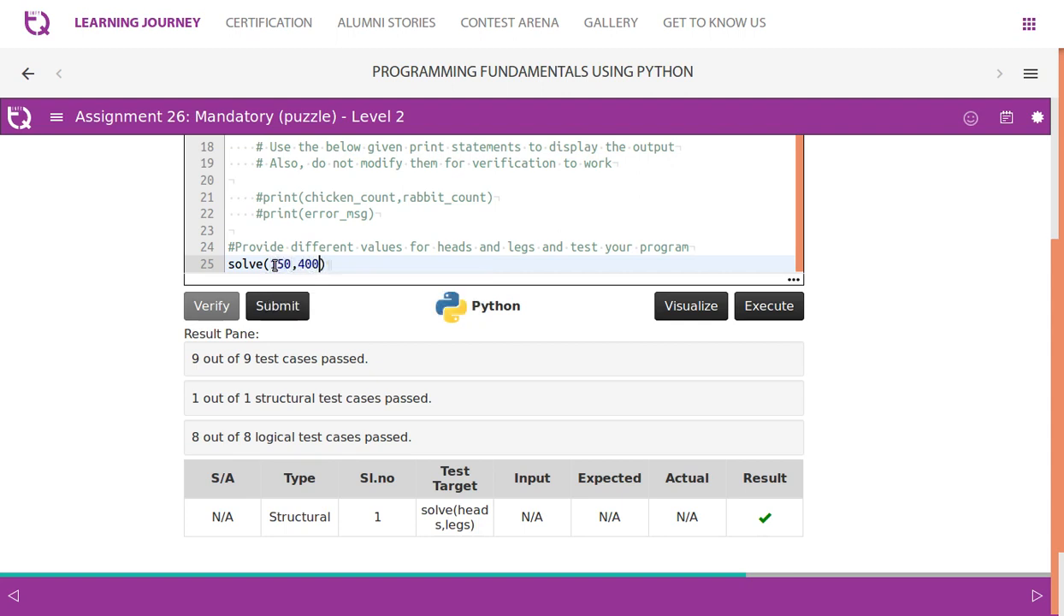
left_click(768, 304)
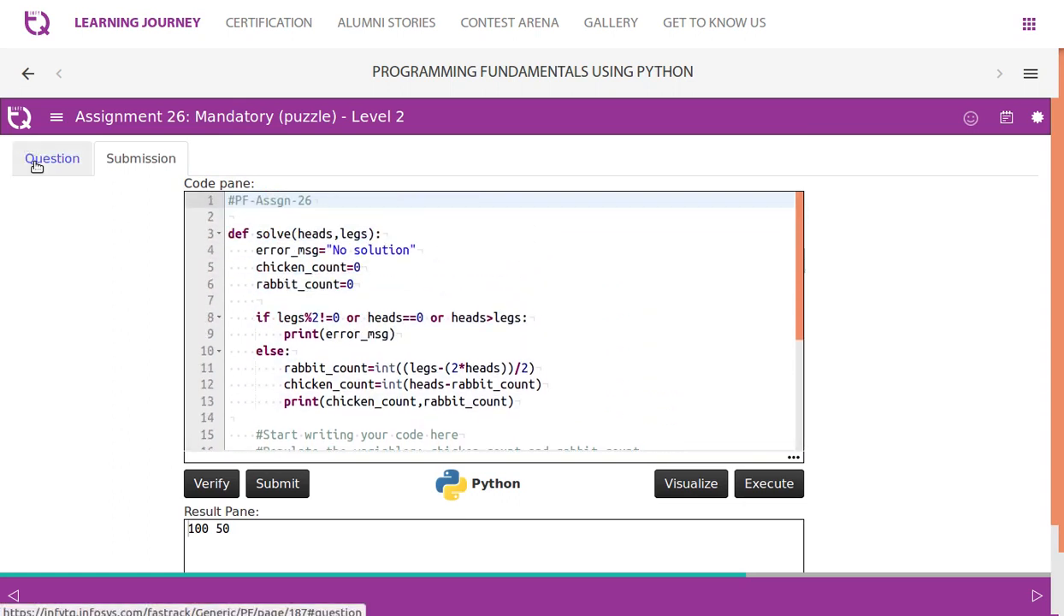
left_click(51, 158)
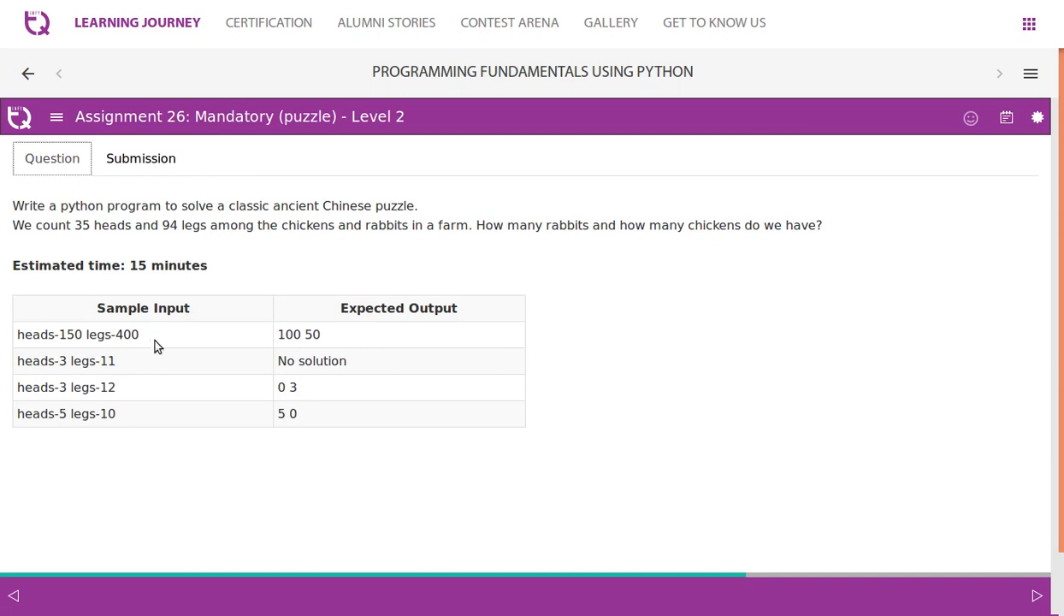